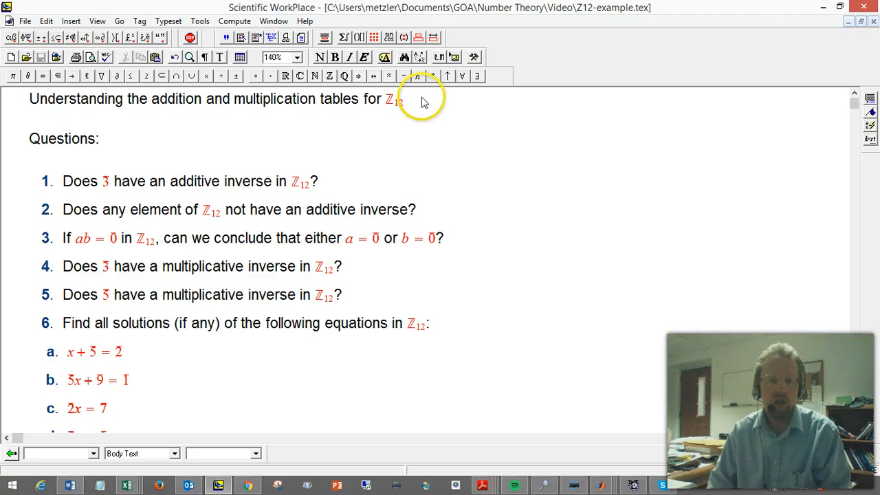
Arrange Excel's Z_12 tables beside the Scientific WorkPlace worksheet
double_click(393, 99)
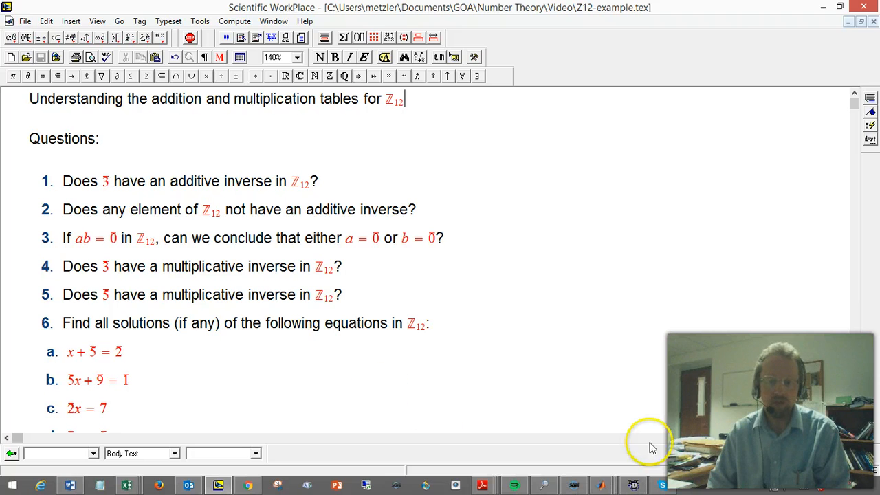
mouse_move(482, 402)
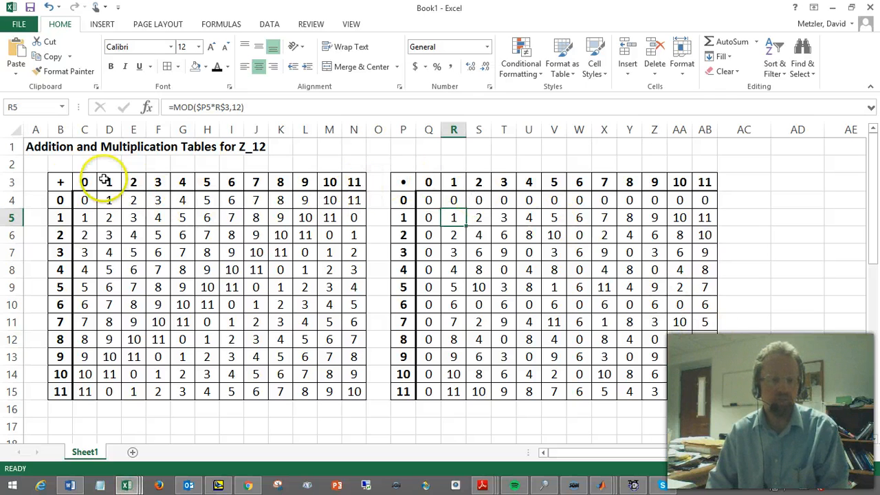
mouse_move(76, 182)
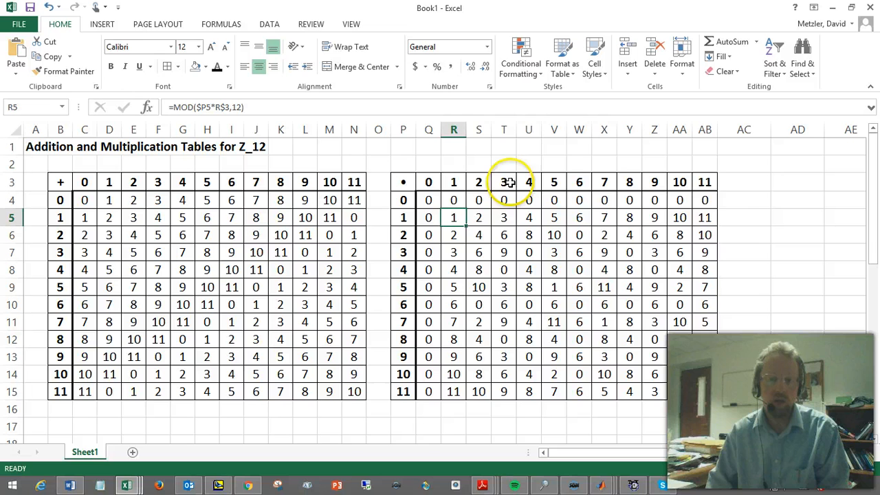
mouse_move(424, 404)
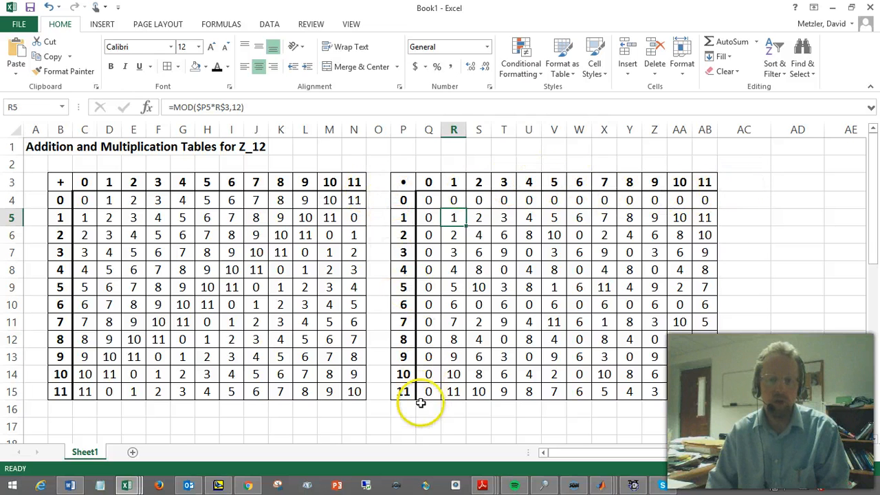
mouse_move(214, 258)
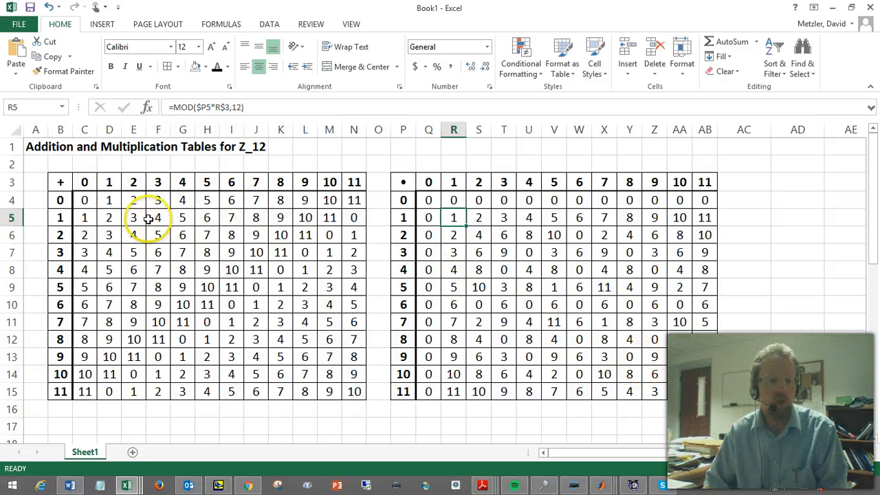
mouse_move(231, 305)
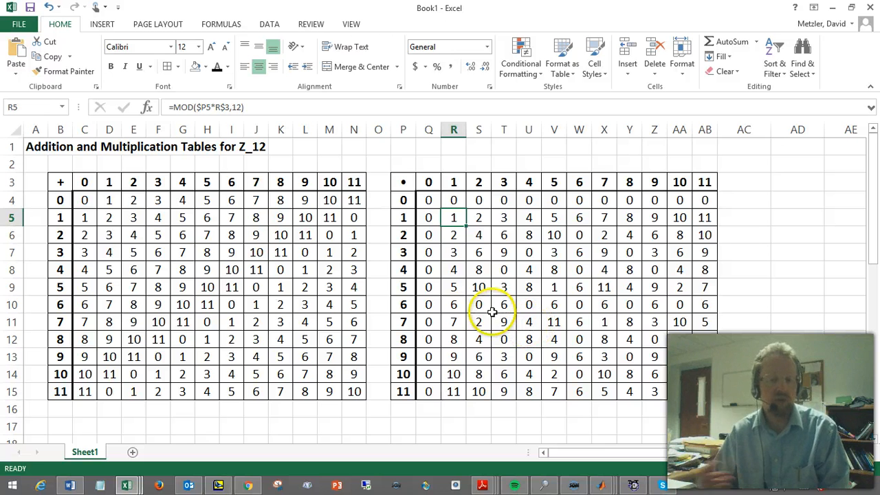
mouse_move(429, 88)
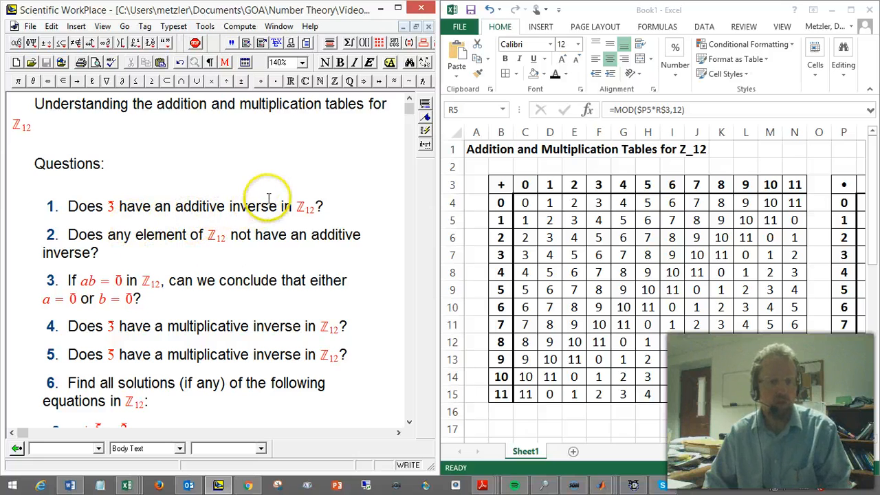
Place an answer line under question 1 for a boxed x + 3 expression
left_click(114, 206)
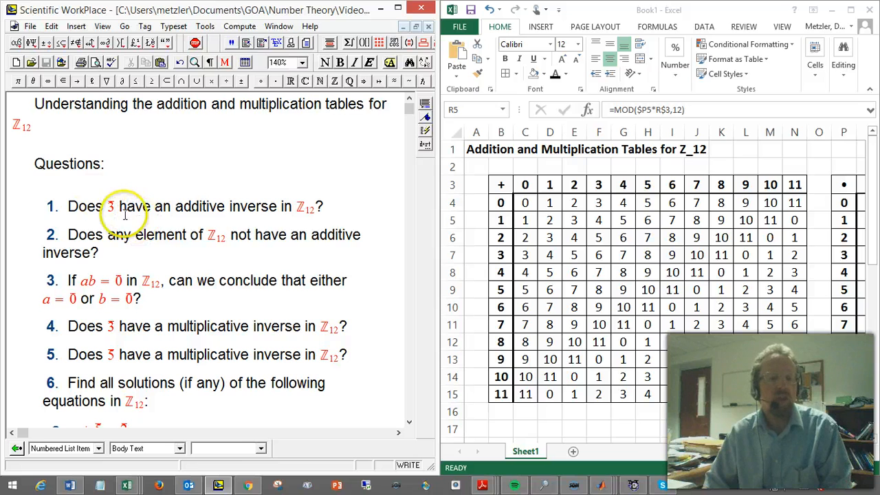
double_click(110, 206)
type("x + 3")
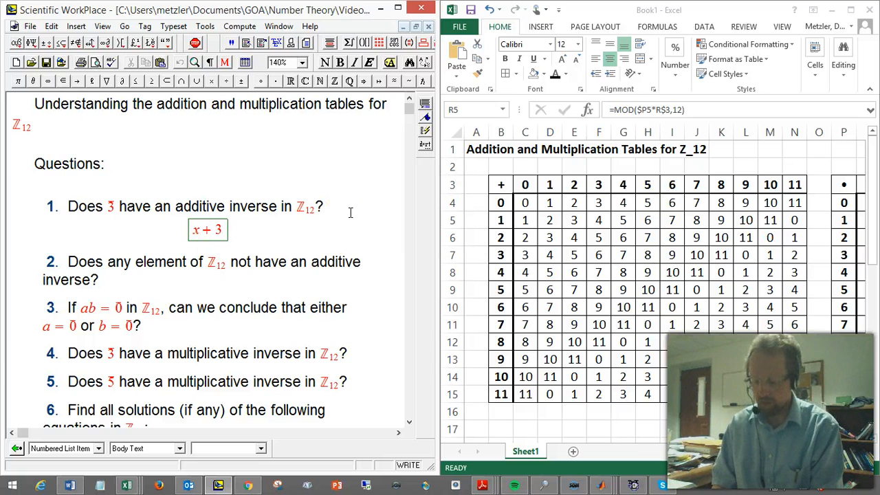
Extend the boxed answer to x + 3 = 0, adding then removing a (mod 12) note
type("=")
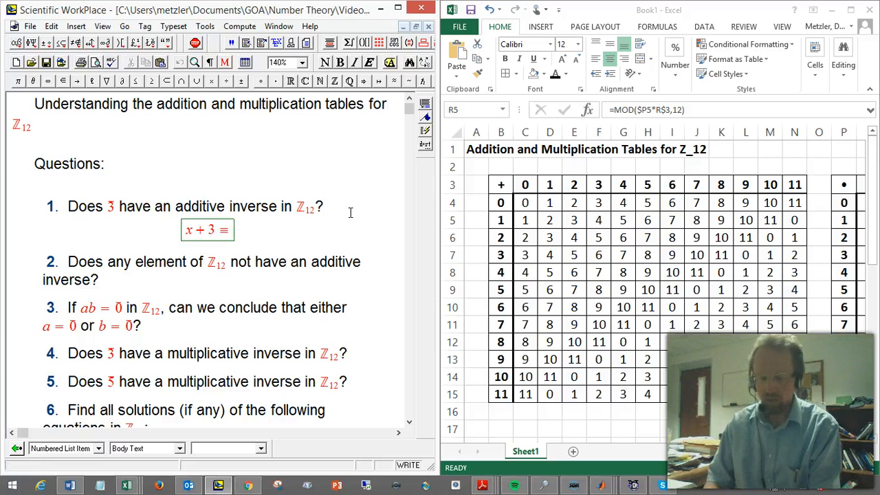
type("0")
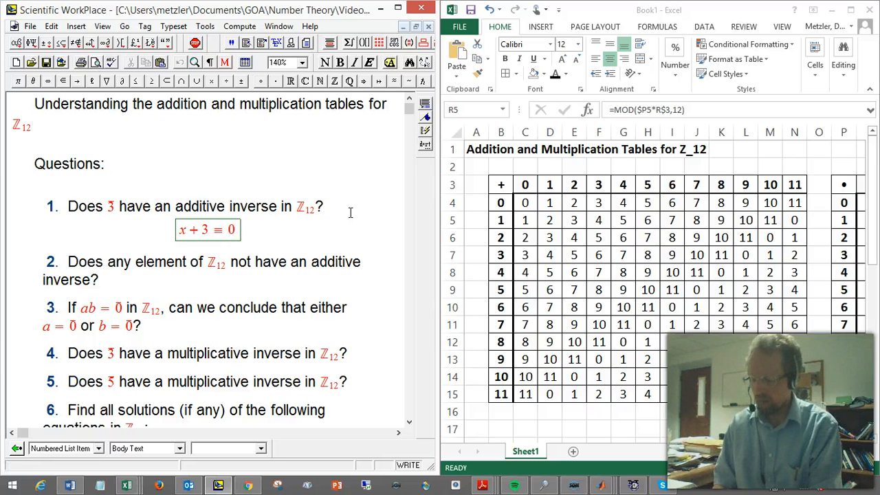
type("(mod 12)")
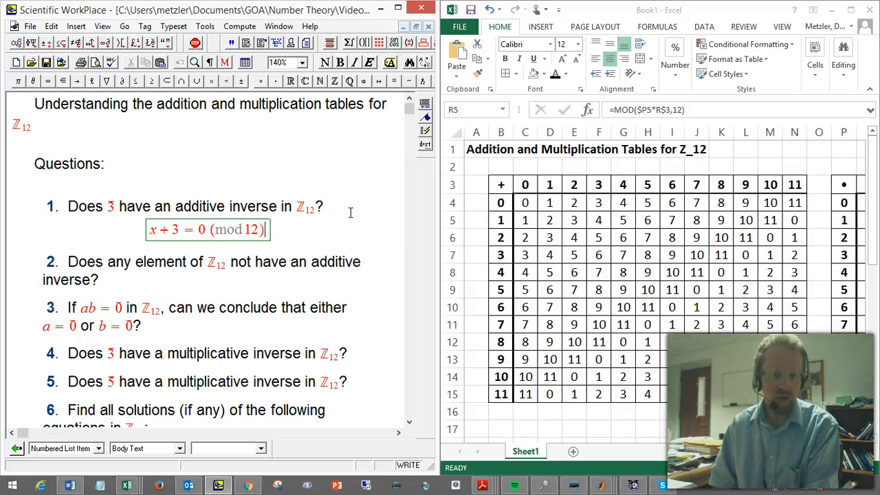
key("Backspace")
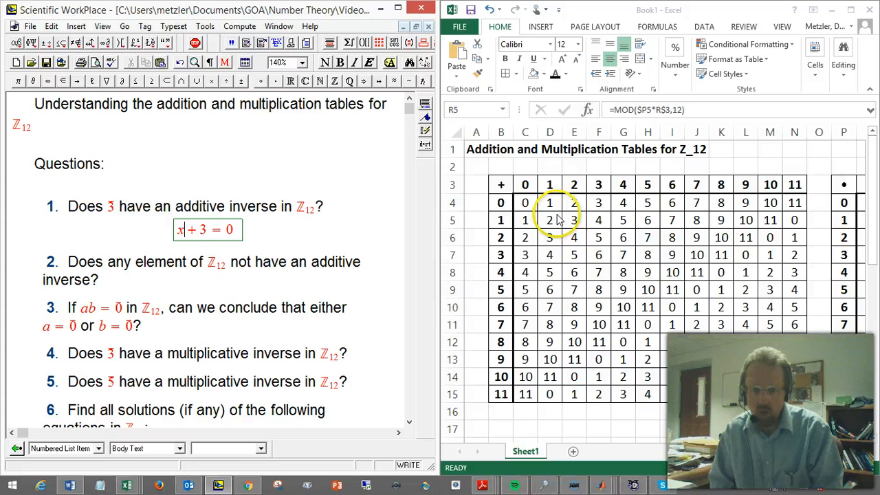
mouse_move(751, 258)
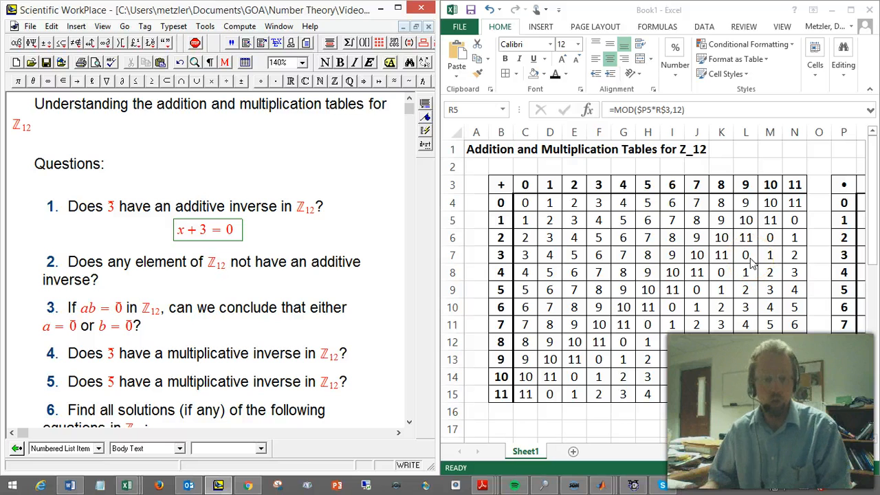
mouse_move(437, 211)
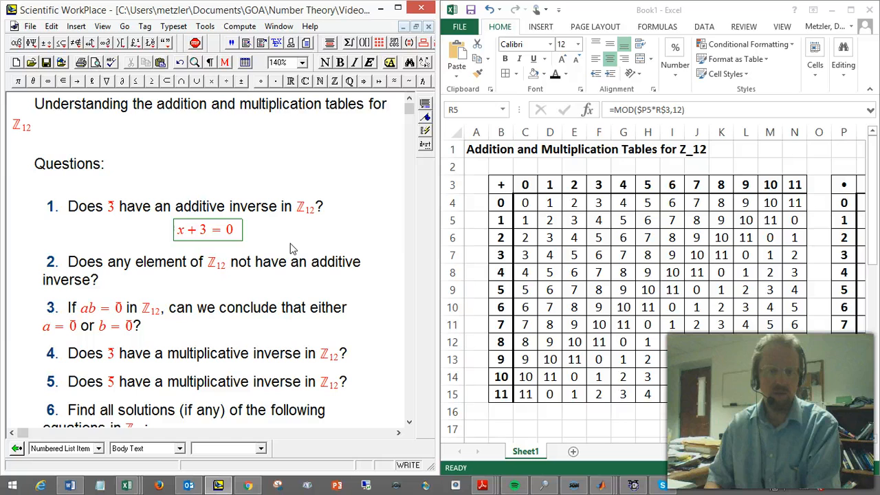
Replace x with 9 so the boxed equation reads 9 + 3 = 0
type("9")
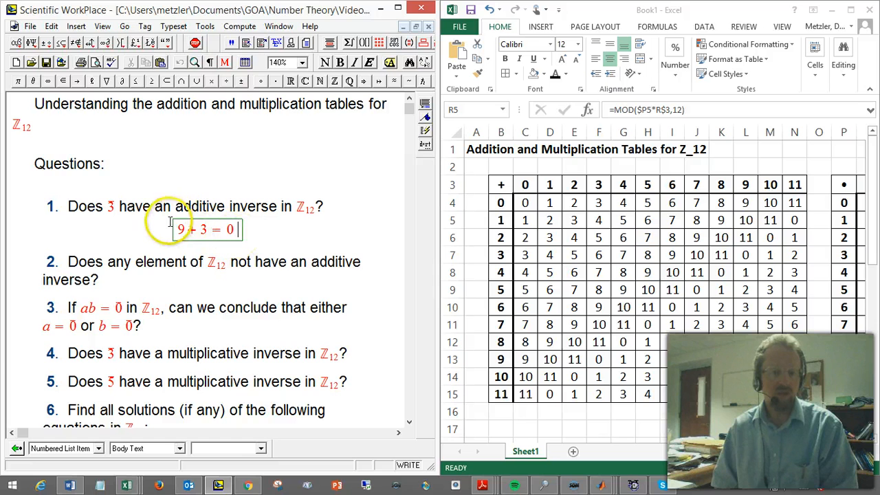
Apply overbar decorations to the numbers in 9 + 3 = 0
triple_click(204, 228)
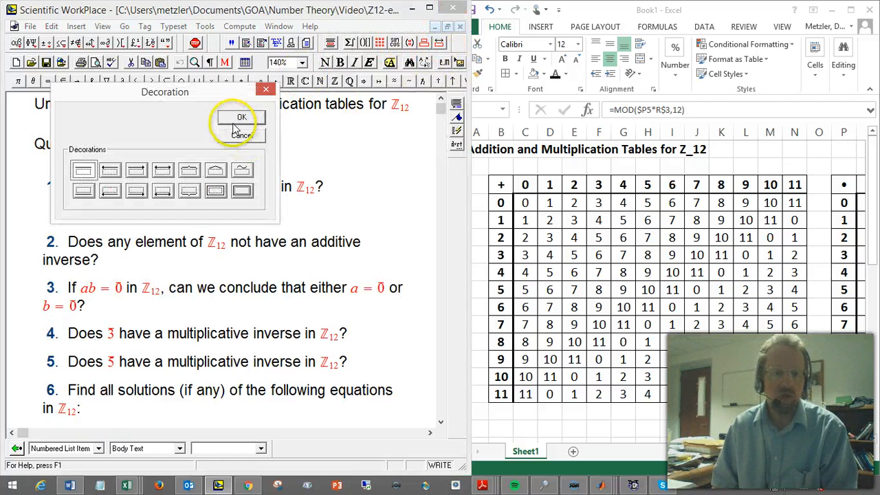
left_click(239, 117)
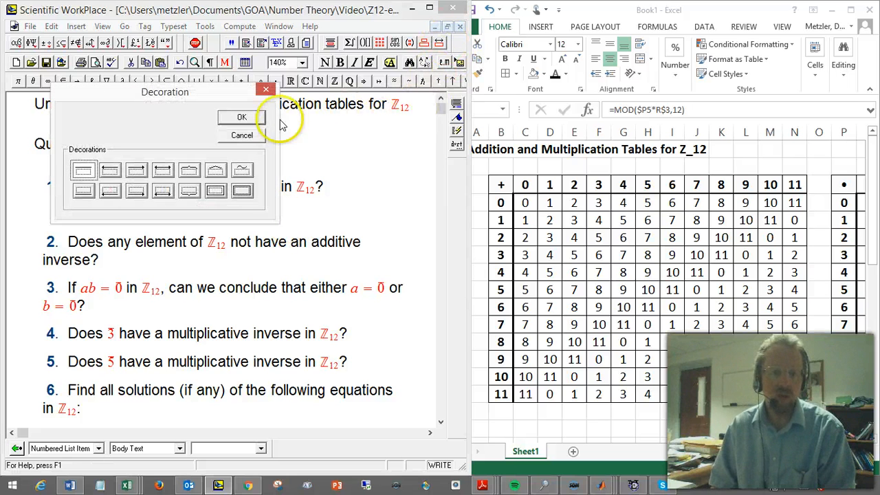
left_click(242, 117)
type("− ")
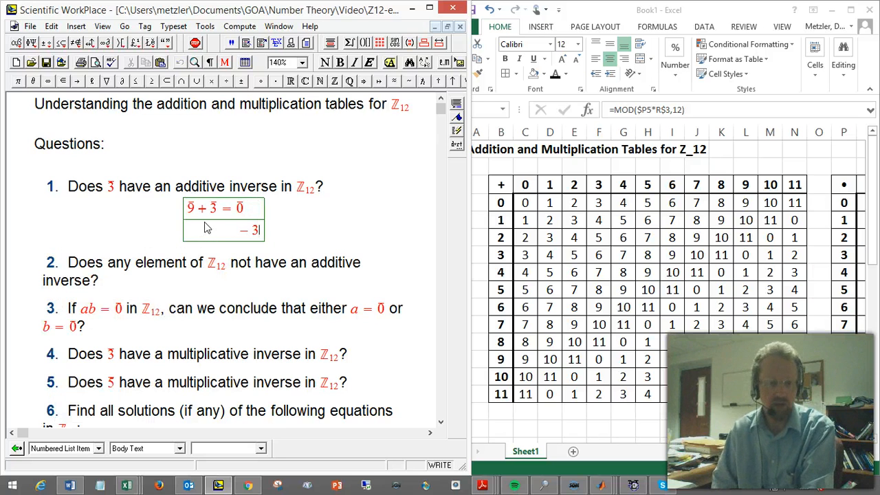
Complete the second line of question 1's answer as −3 = 9
type("3 = 9")
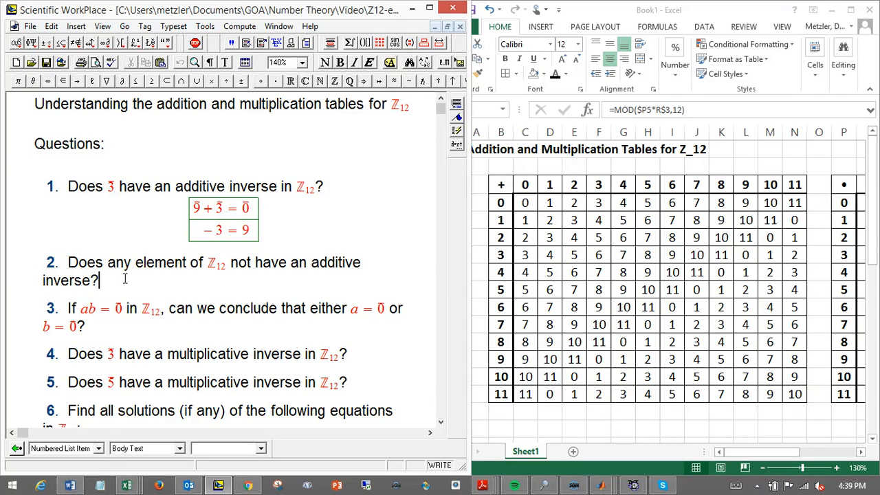
Write question 2's table answer: every row and column has a 0
type("Fro")
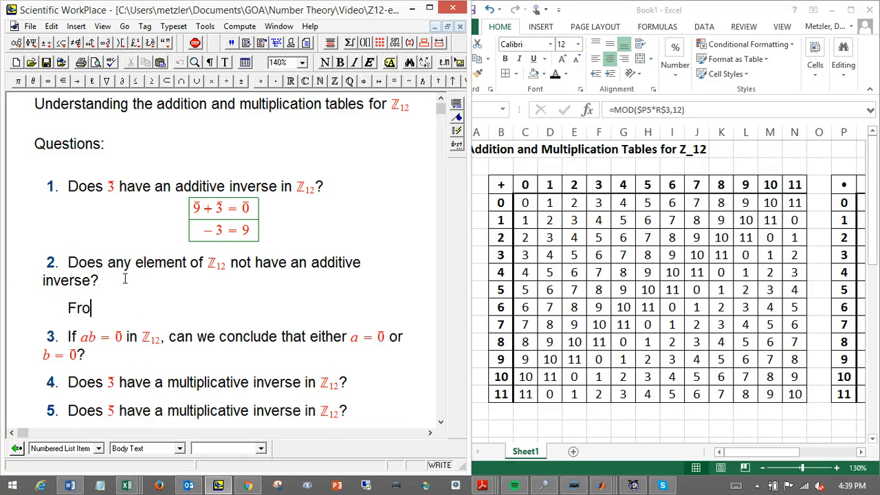
type("m table: every row (and every column")
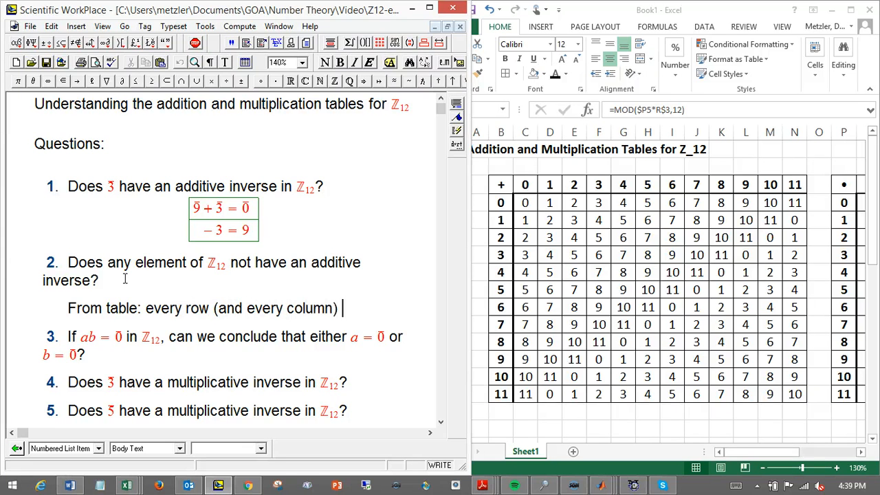
type("has a")
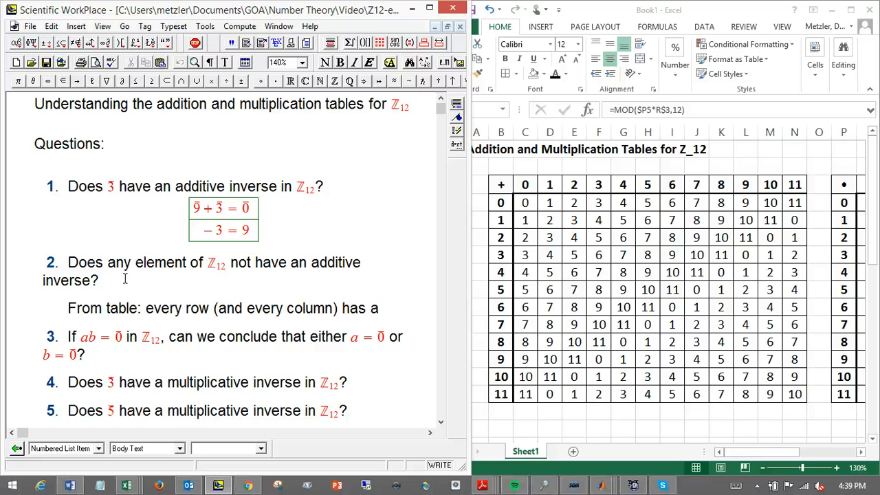
type("0.")
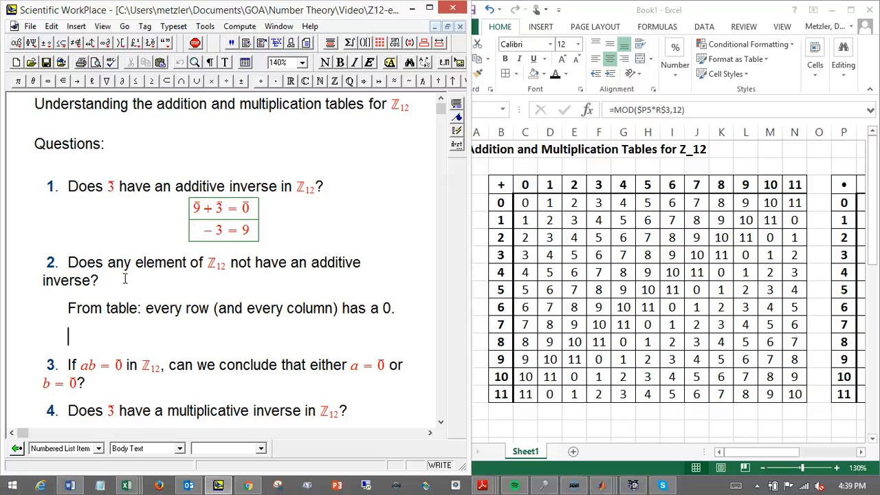
Add the algebraic line x + (12 − x) = 12 = 0 under question 2
type("Alg")
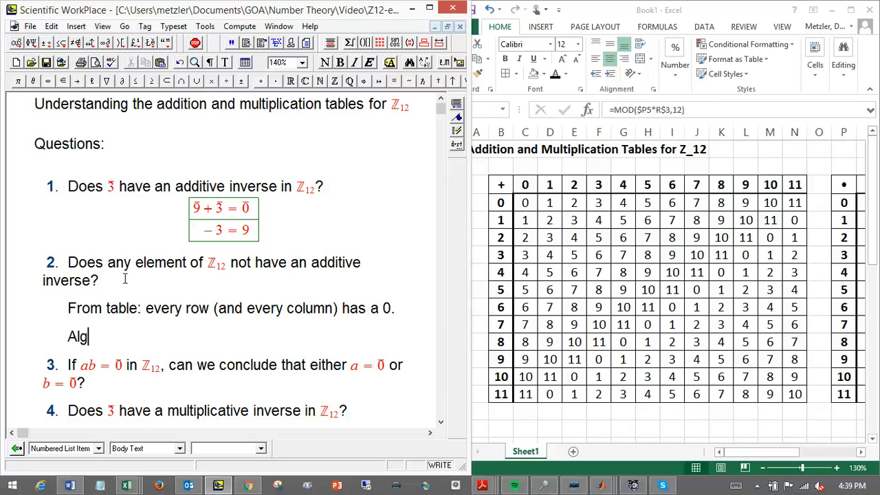
type("ebraically")
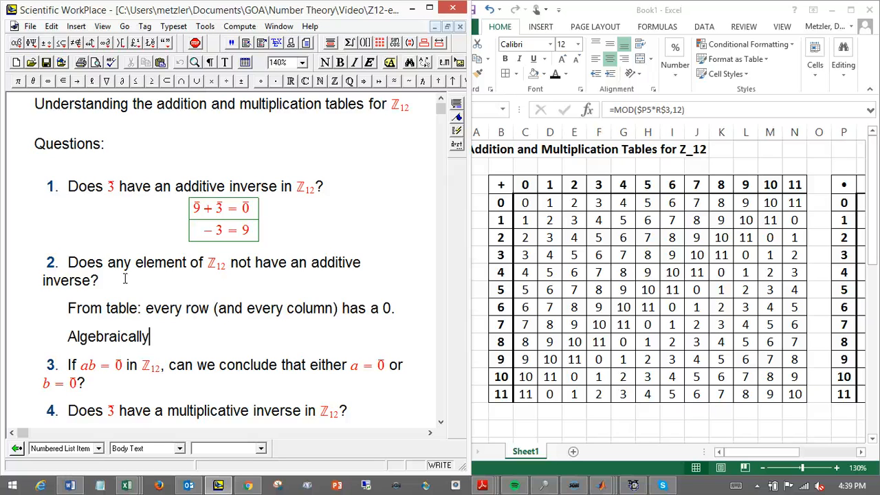
type("x")
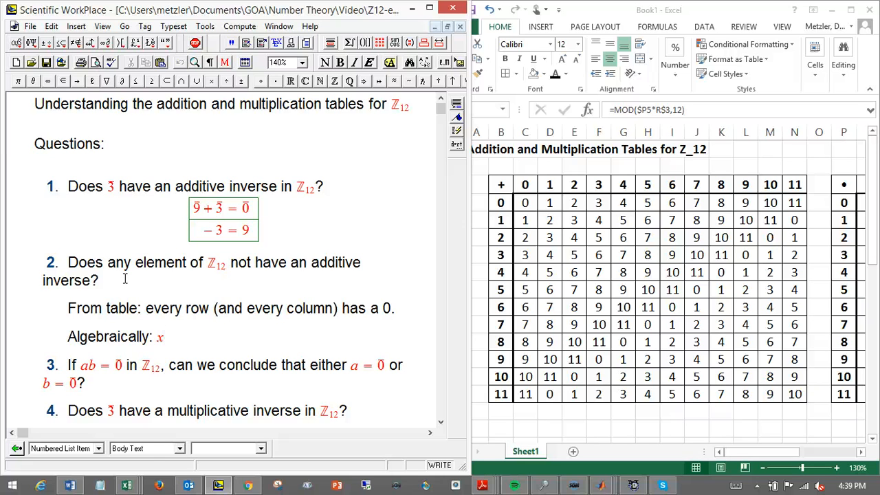
type("+ (12 - x)")
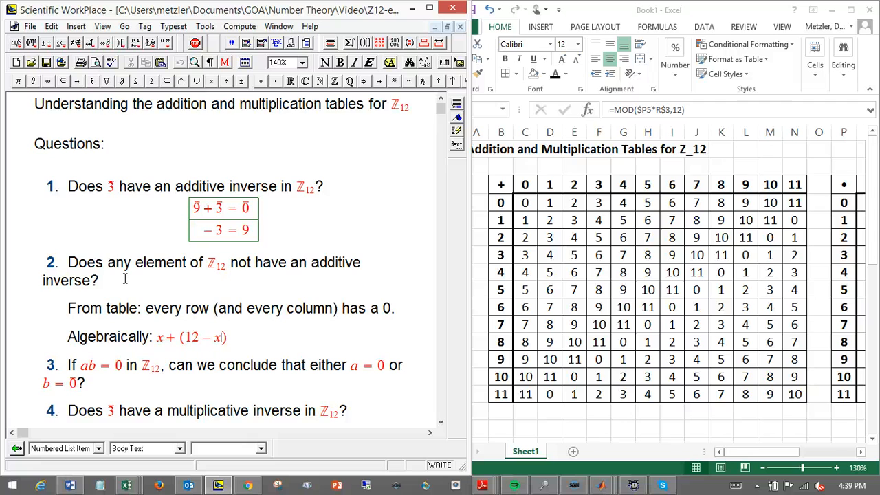
type("= 12")
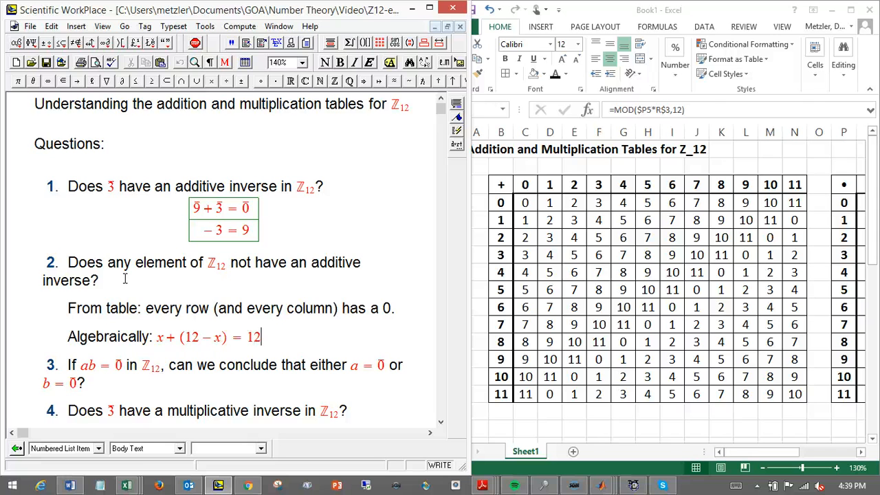
type("= 0")
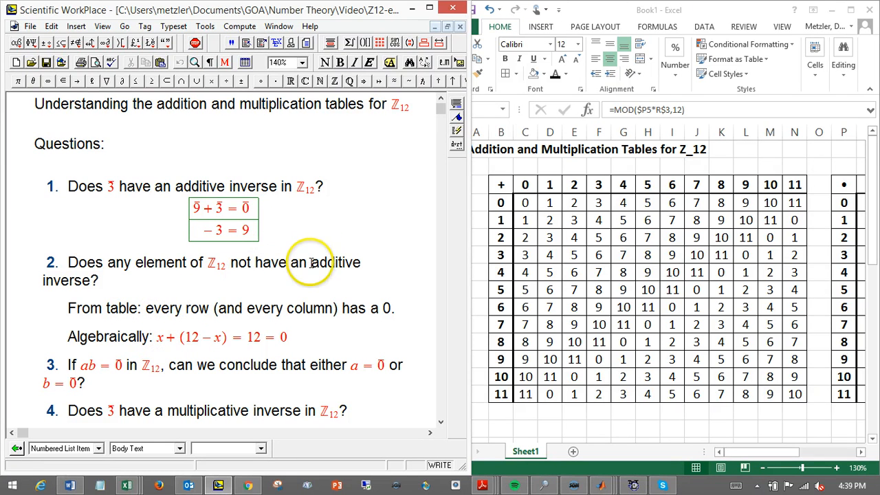
Scroll Excel down to the Z_12 multiplication table in rows 27–39
double_click(332, 262)
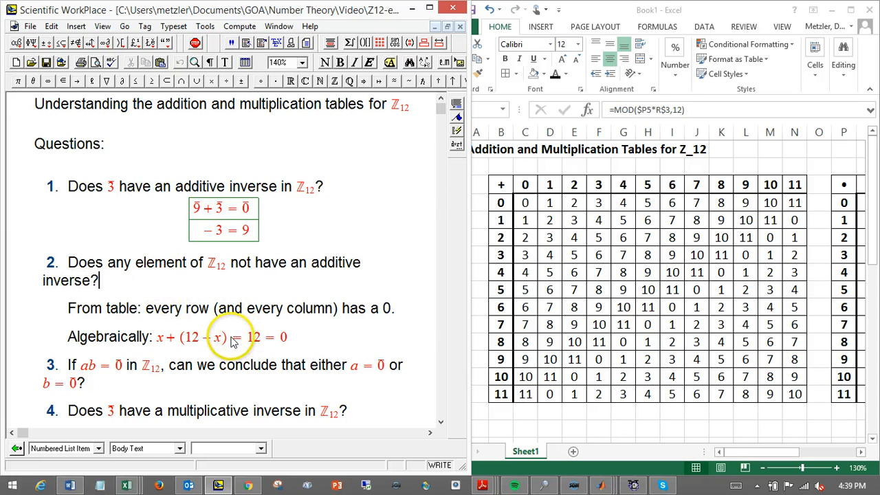
scroll("down", 3)
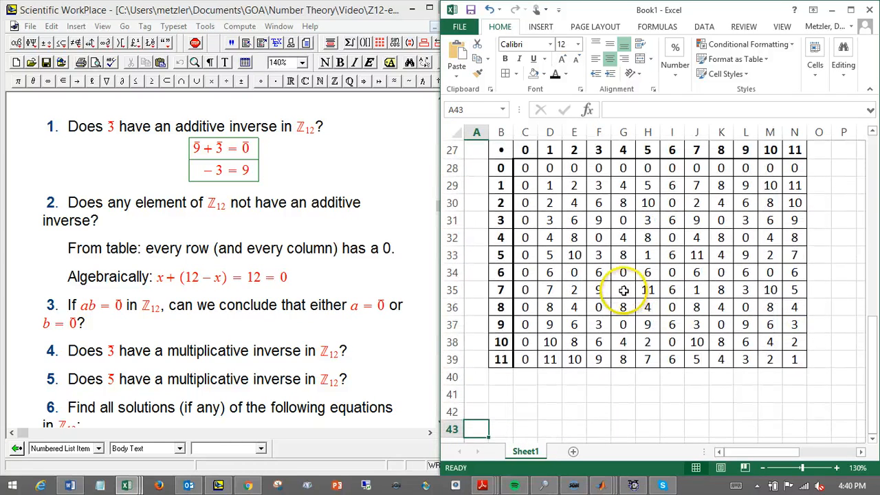
mouse_move(96, 319)
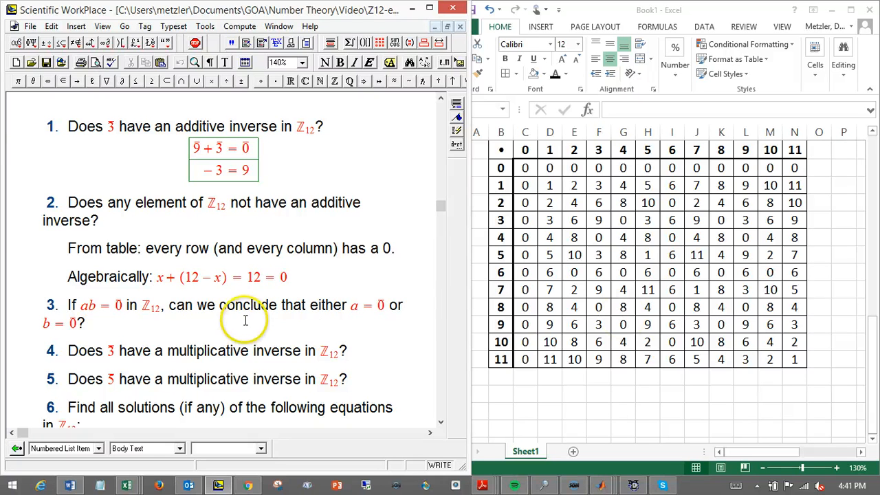
Answer question 3 with 'NO! Not here. (Important question in general.)'
left_click(85, 324)
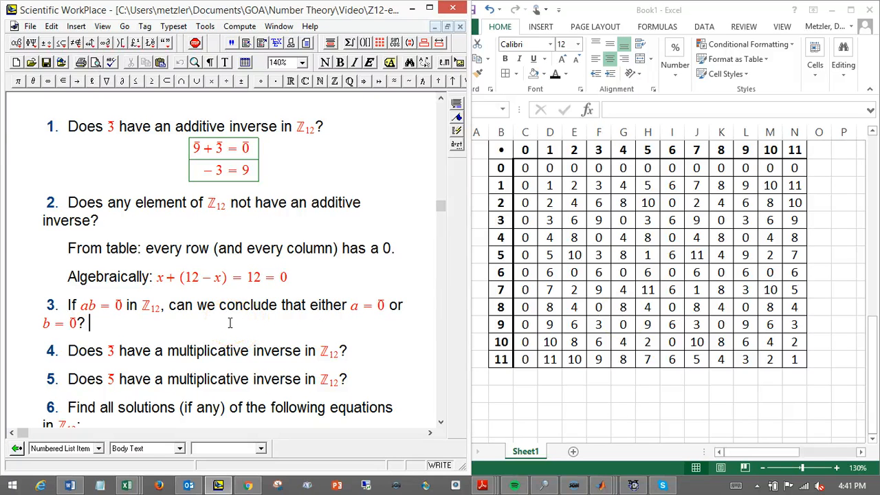
type("NO! Not")
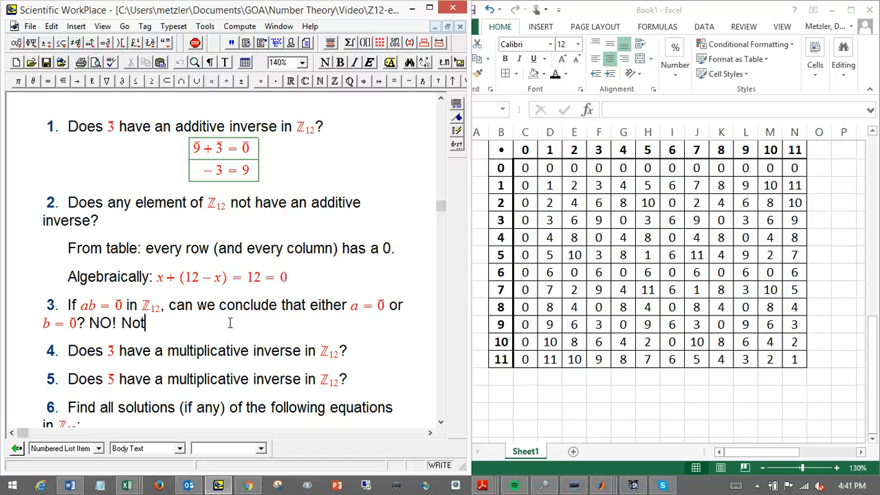
type("here.")
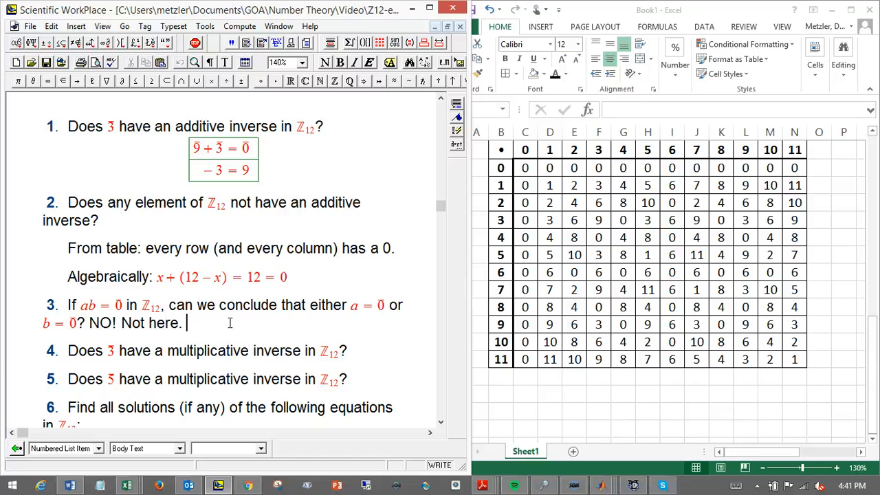
type("(Impo")
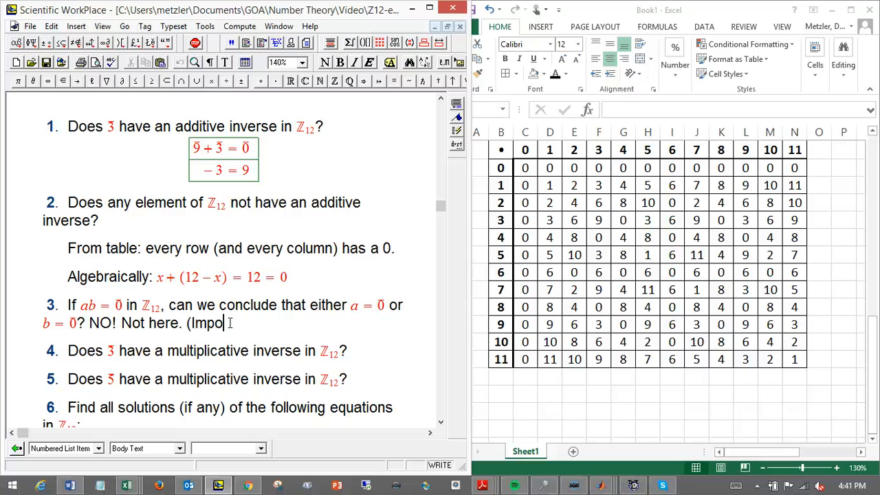
type("rtant question")
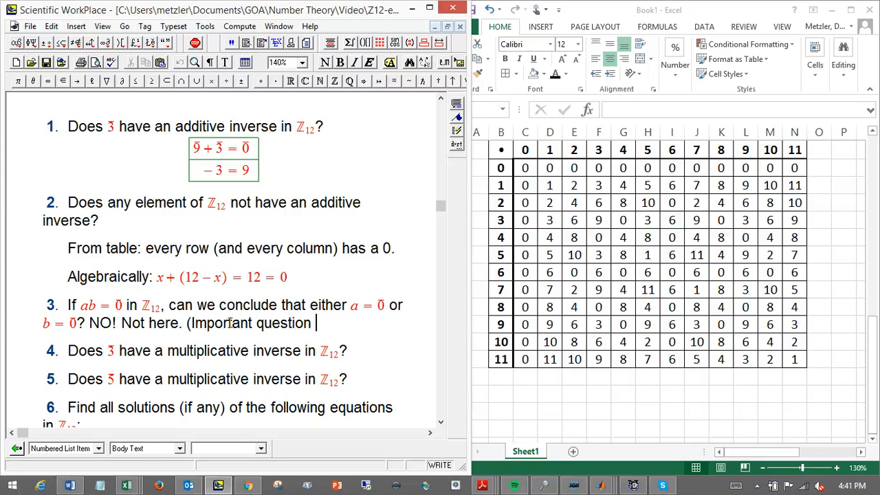
type("in general.")
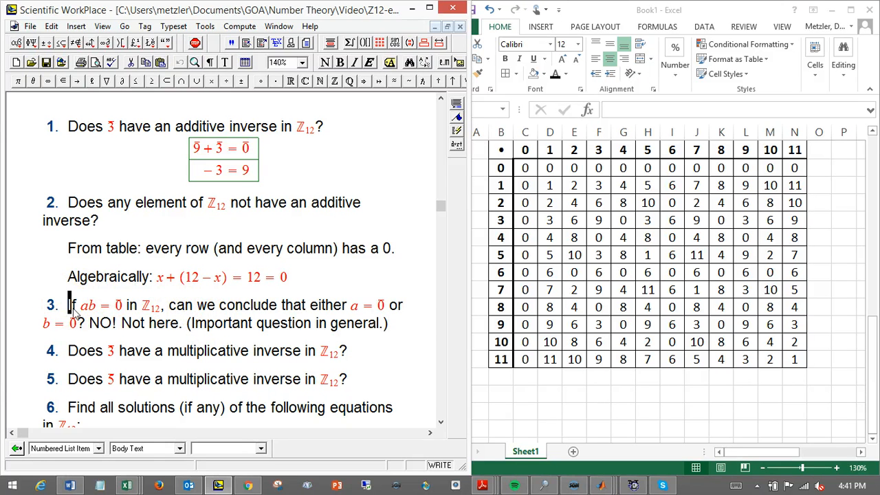
left_click_drag(67, 306, 80, 323)
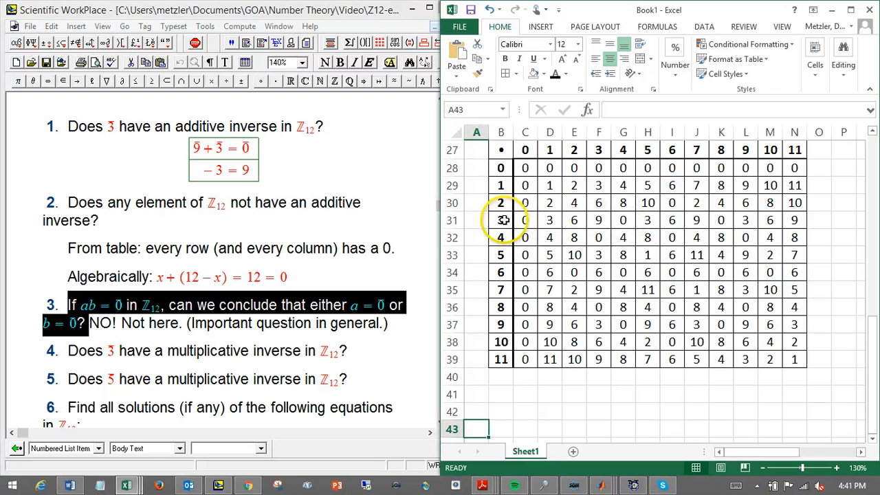
left_click(500, 220)
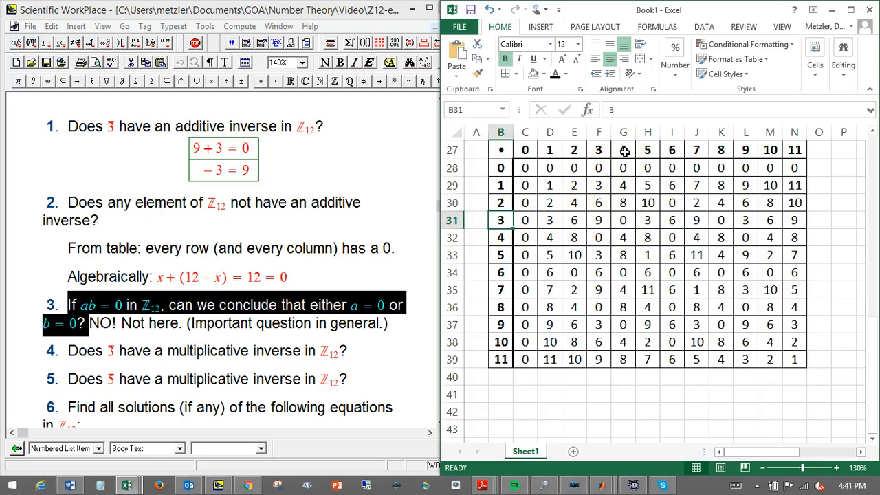
left_click(622, 220)
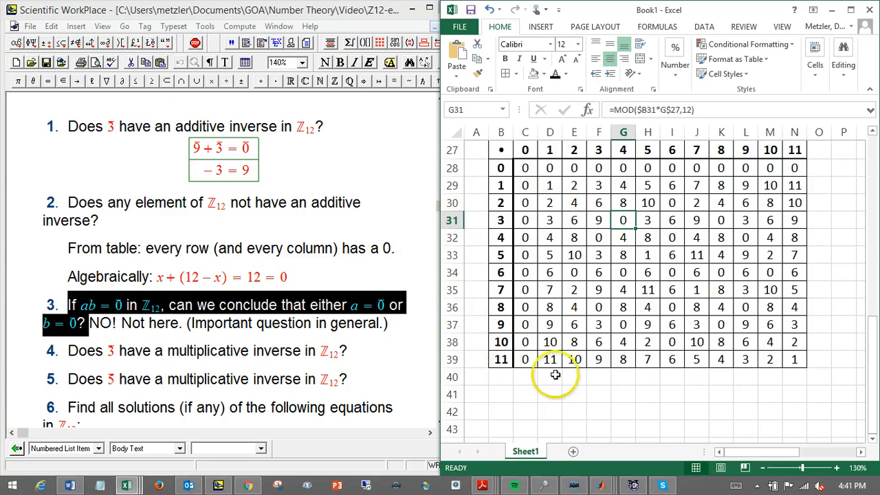
mouse_move(524, 481)
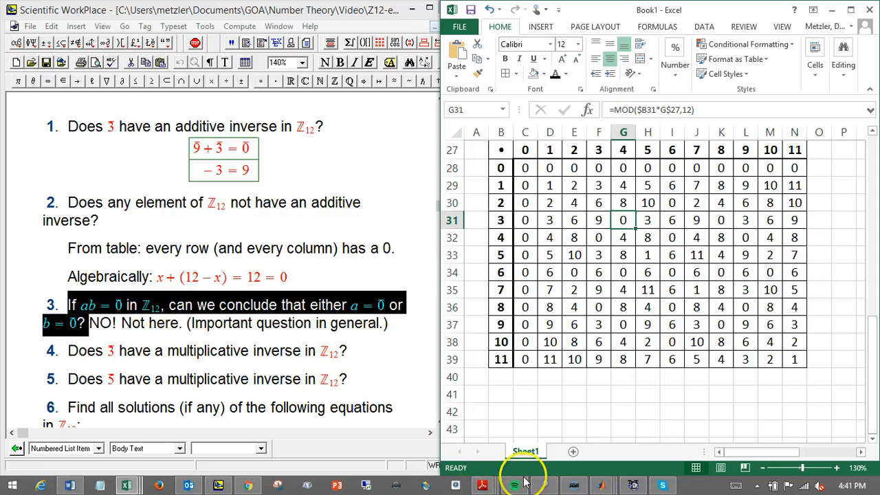